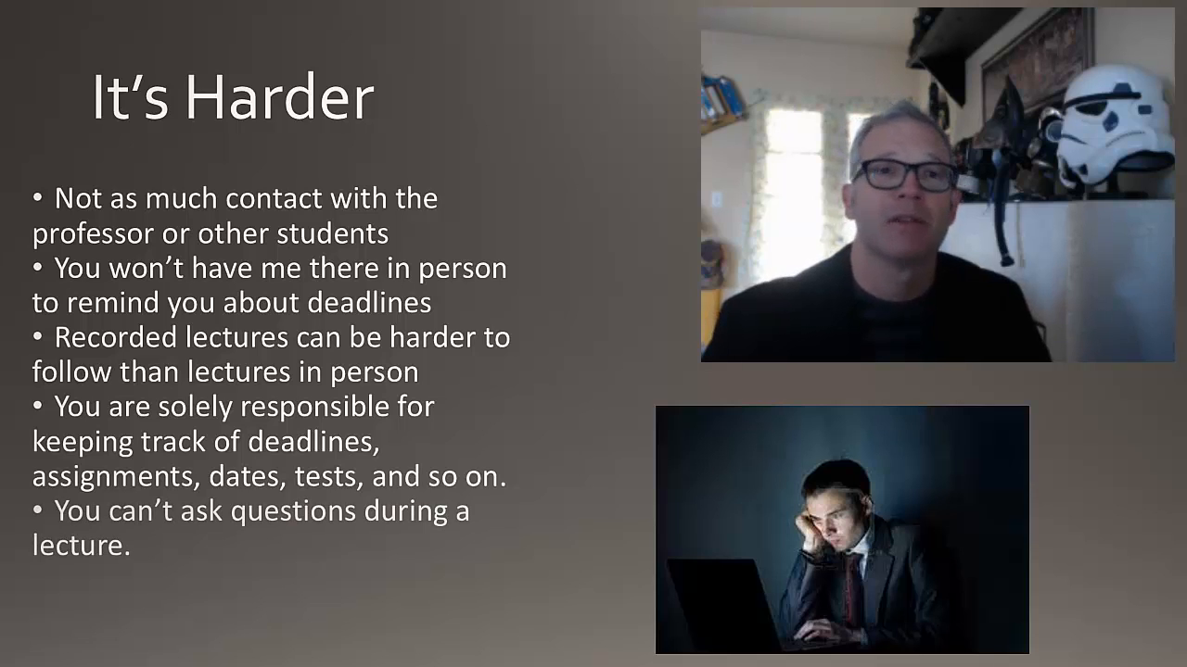
key("right")
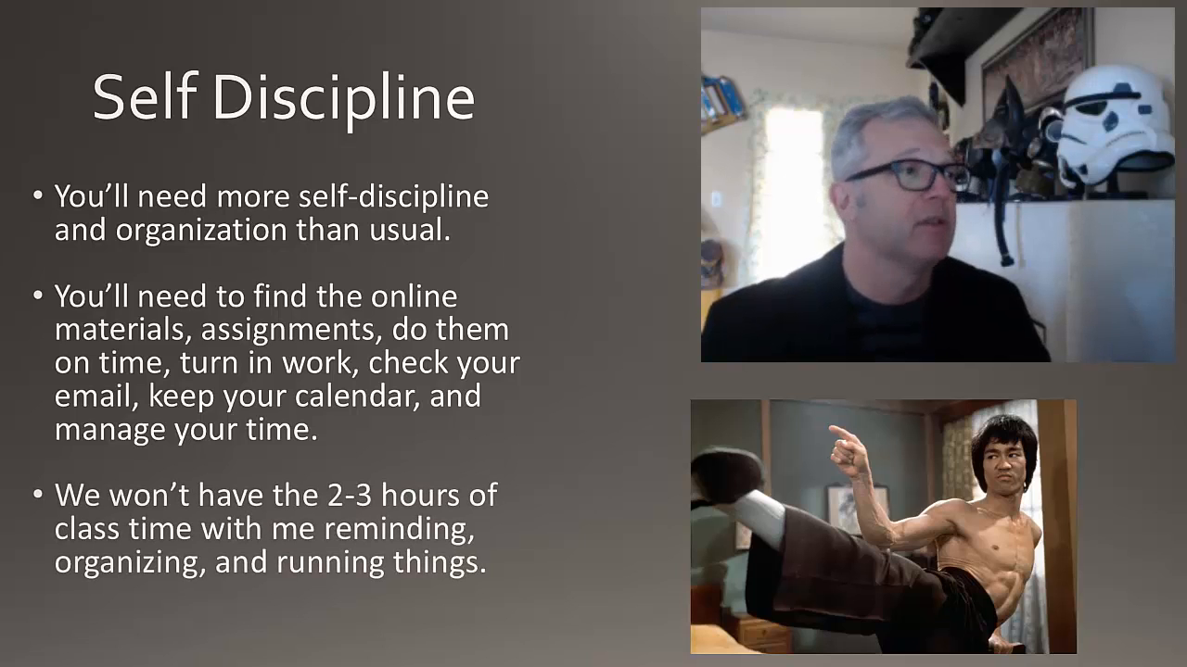
key("Right")
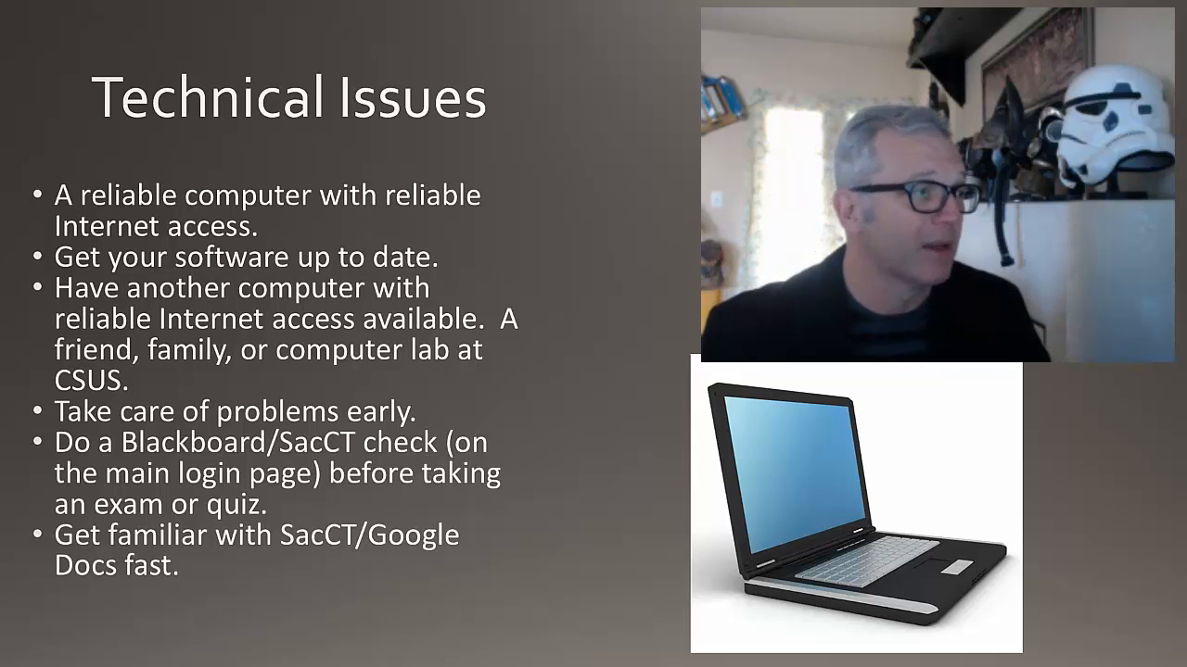
key("right")
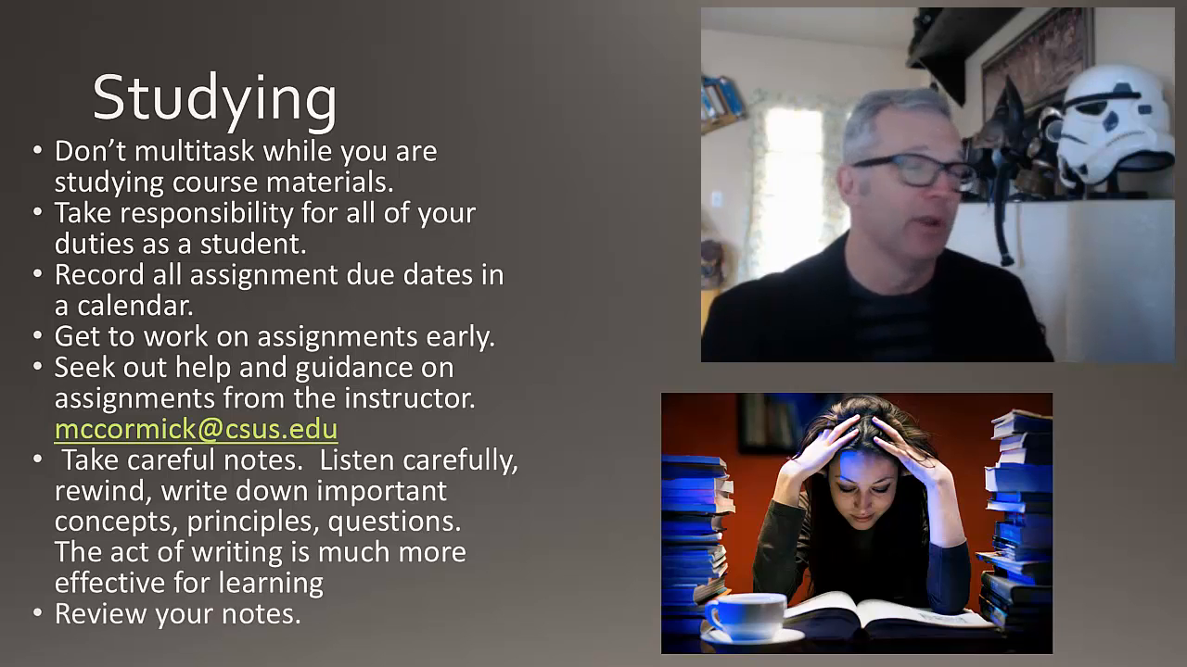
key("Right")
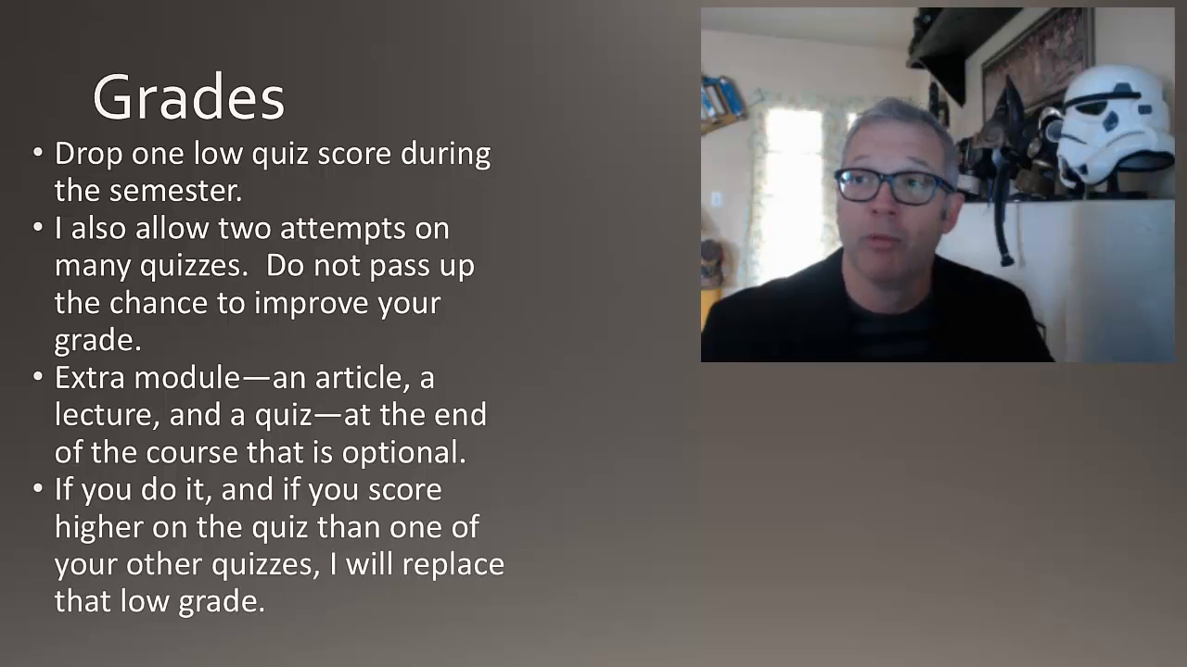
key("right")
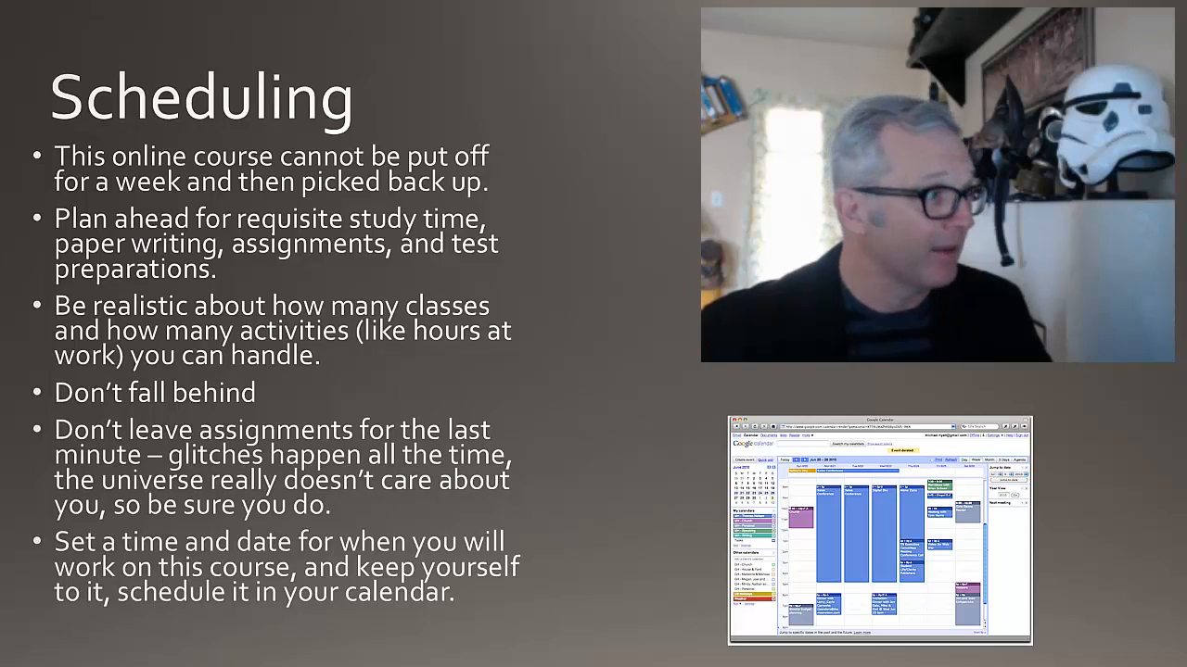
key("right")
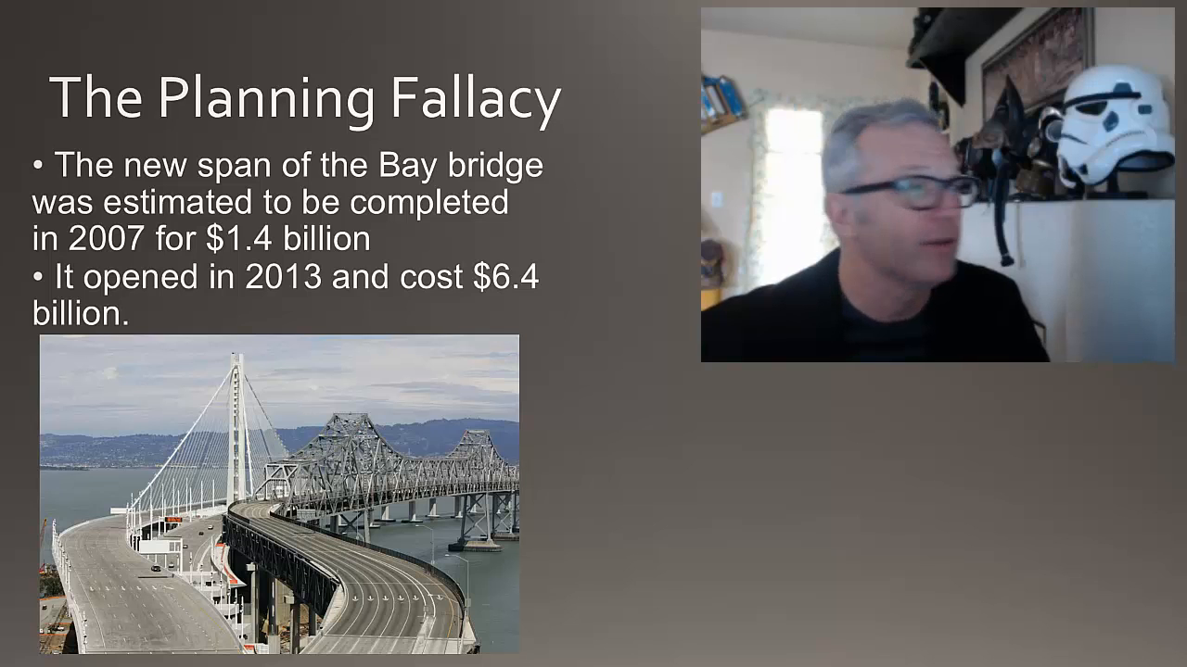
key("Right")
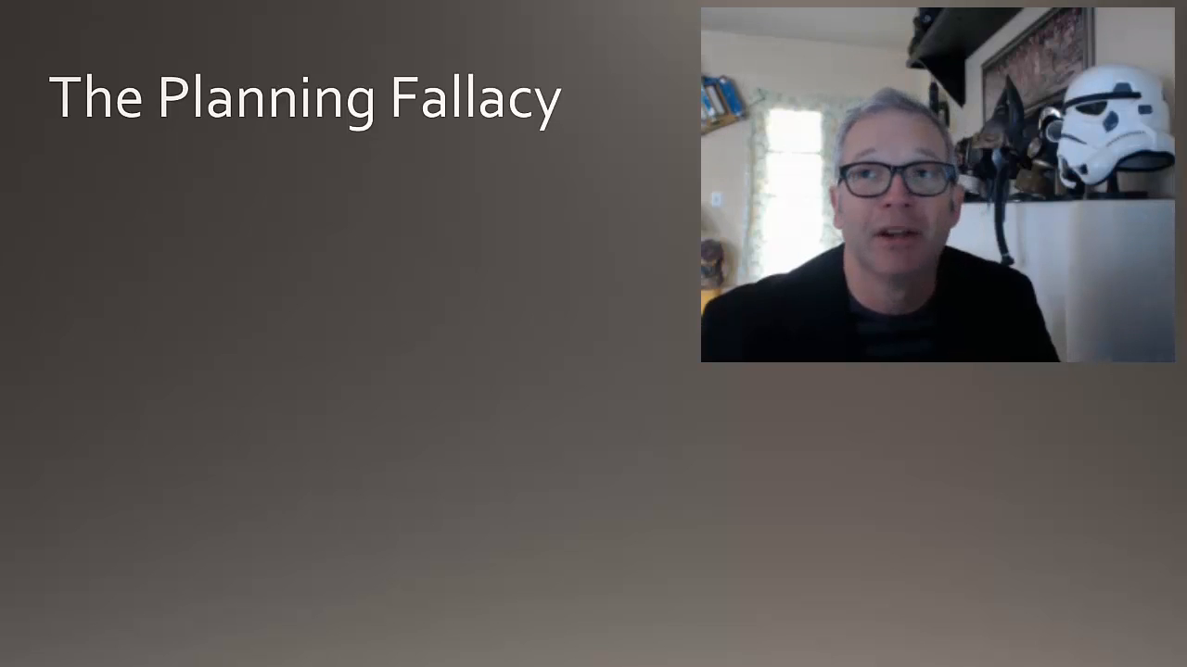
key("Right")
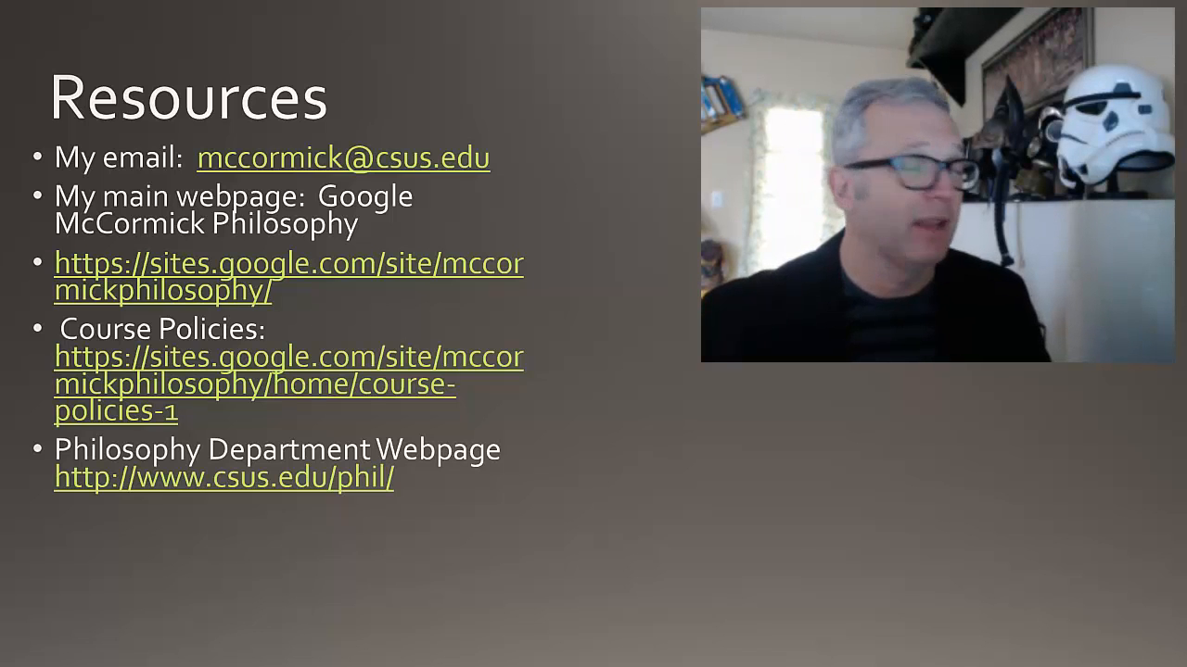
key("Right")
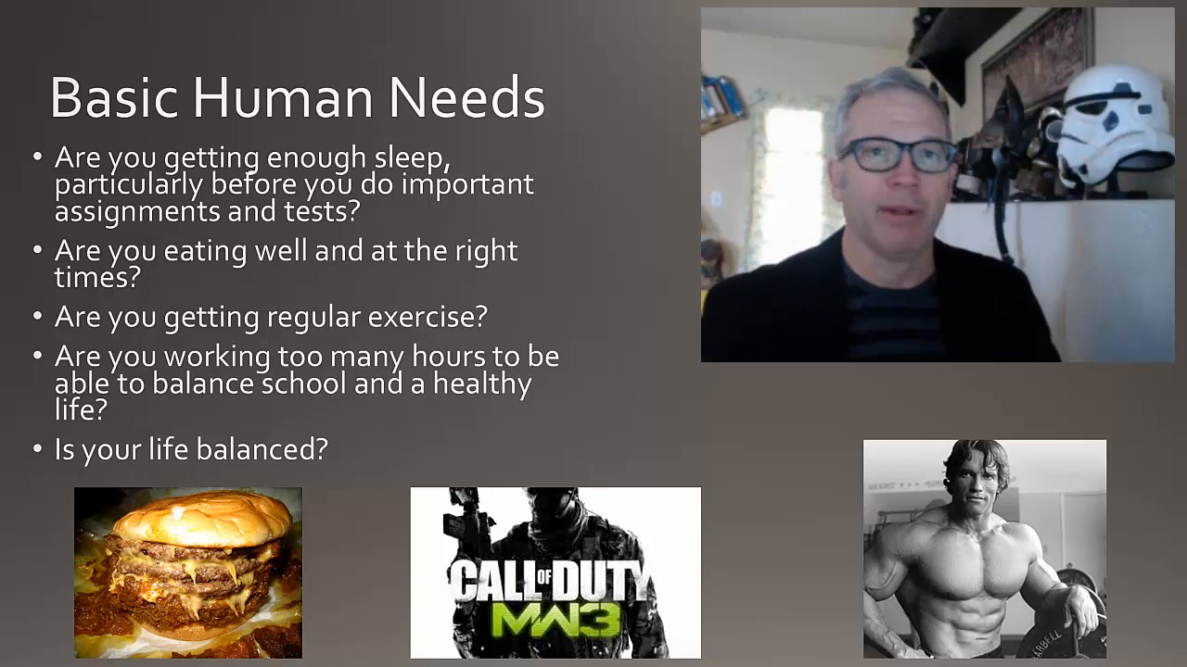
key("Right")
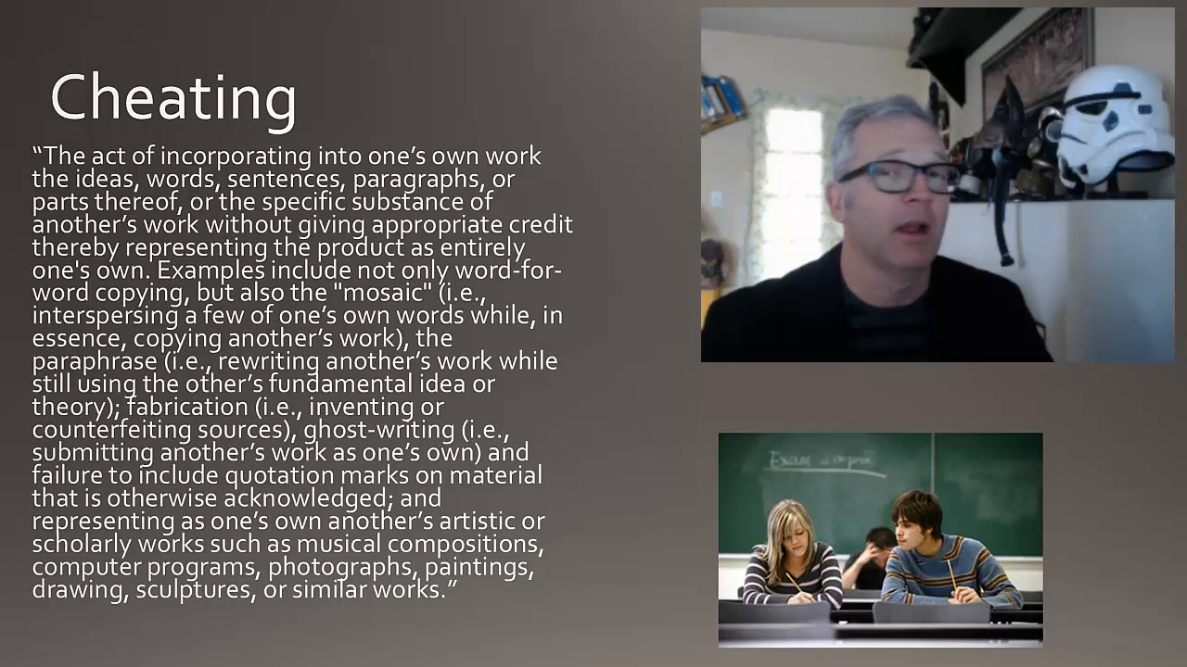
key("Right")
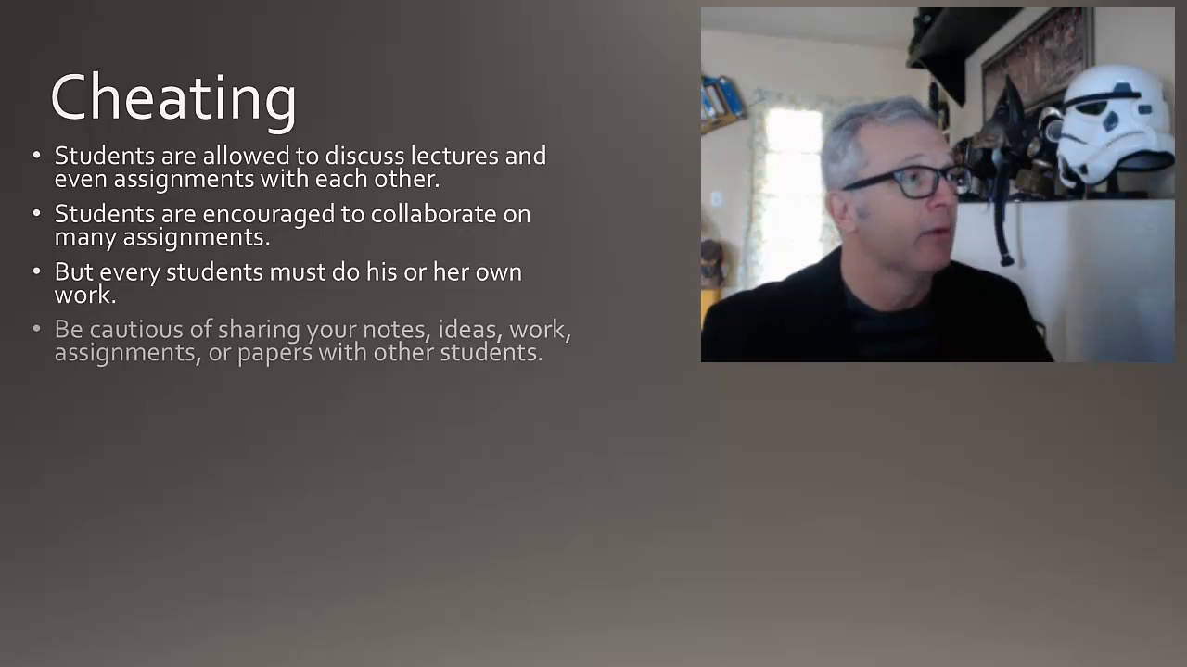